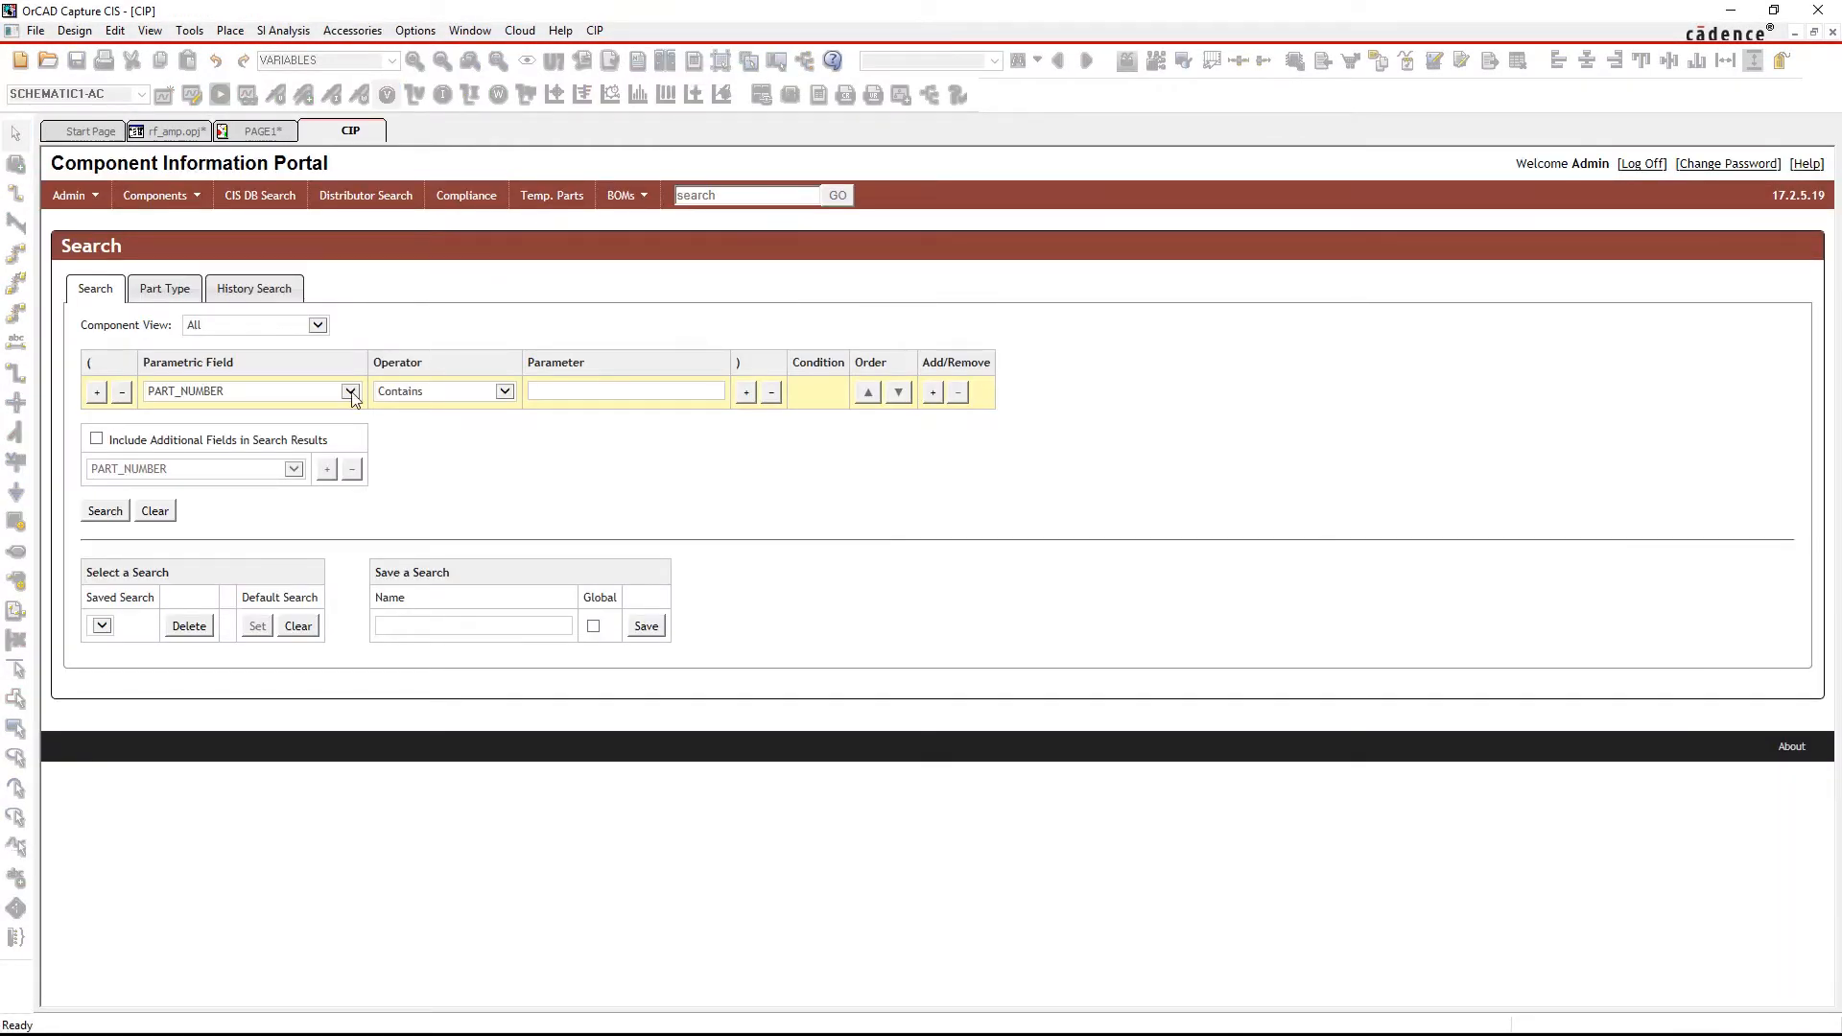
Set CIP search criteria: Value 2.2uF, 10% tolerance, datasheet present, SMD package, RoHS
{"action": "left_click", "coordinate": [250, 391]}
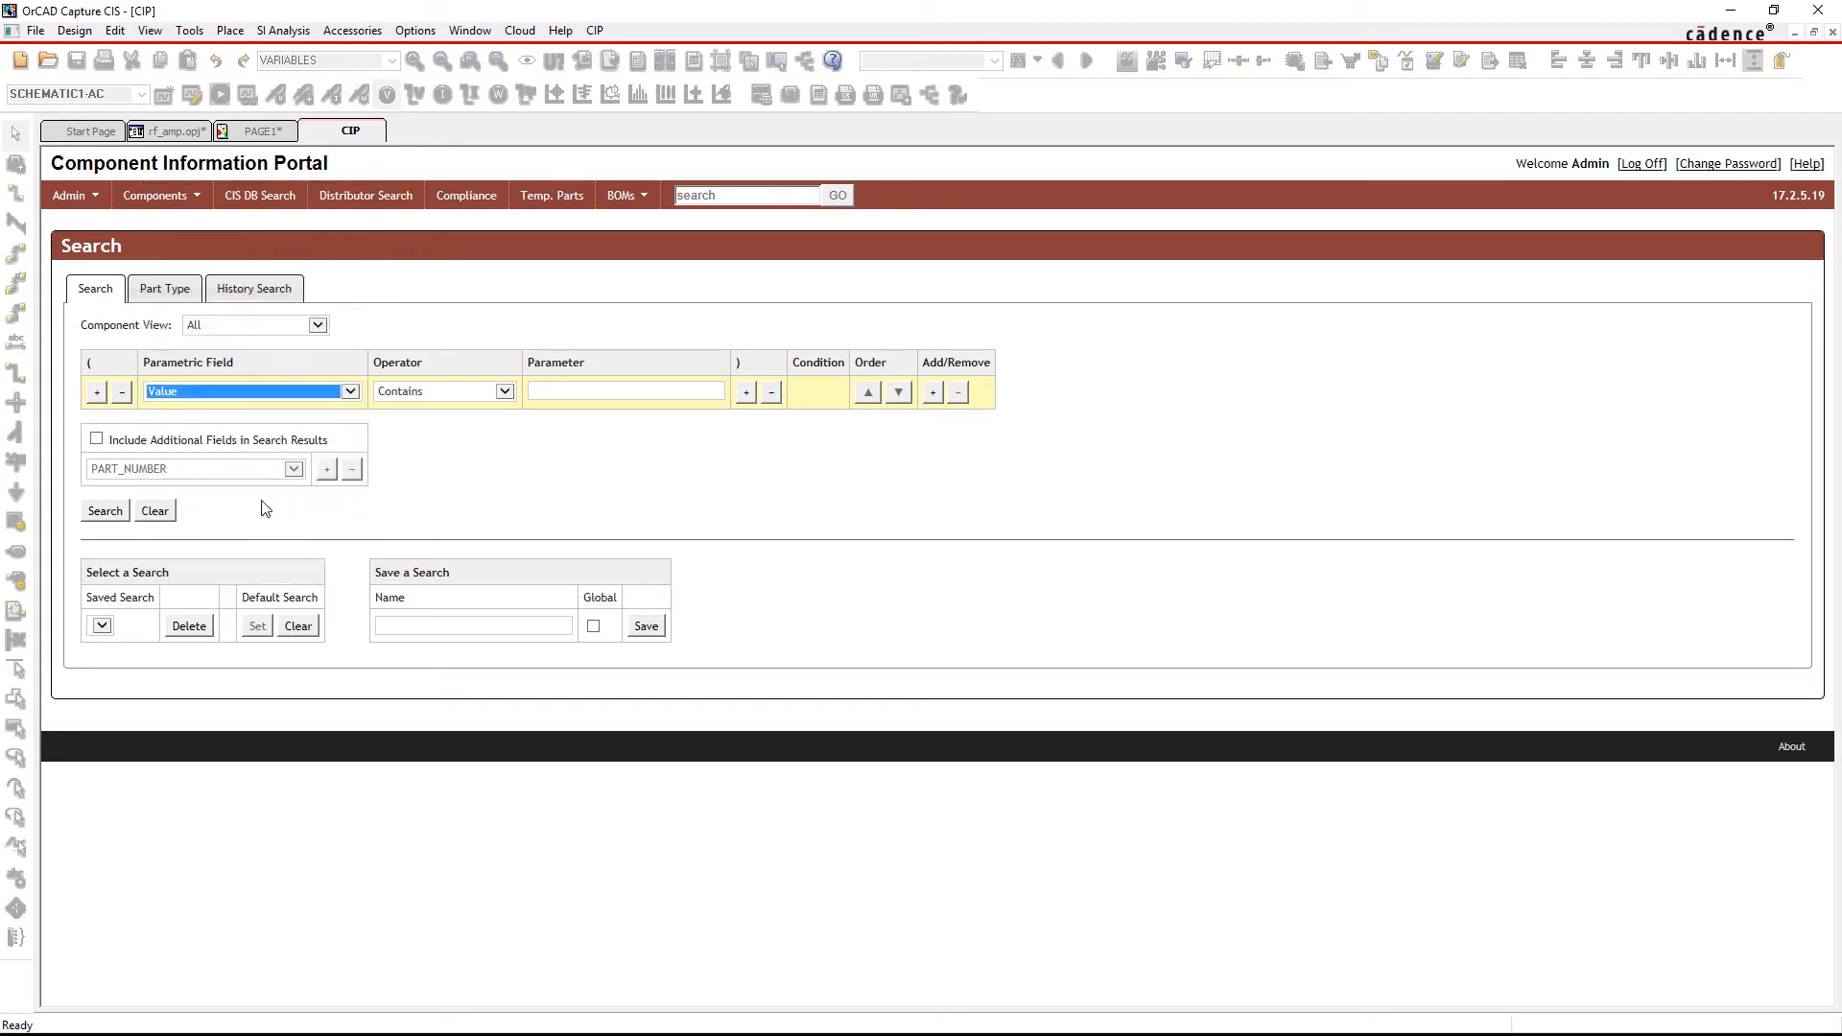
{"action": "type", "text": "2.2uf"}
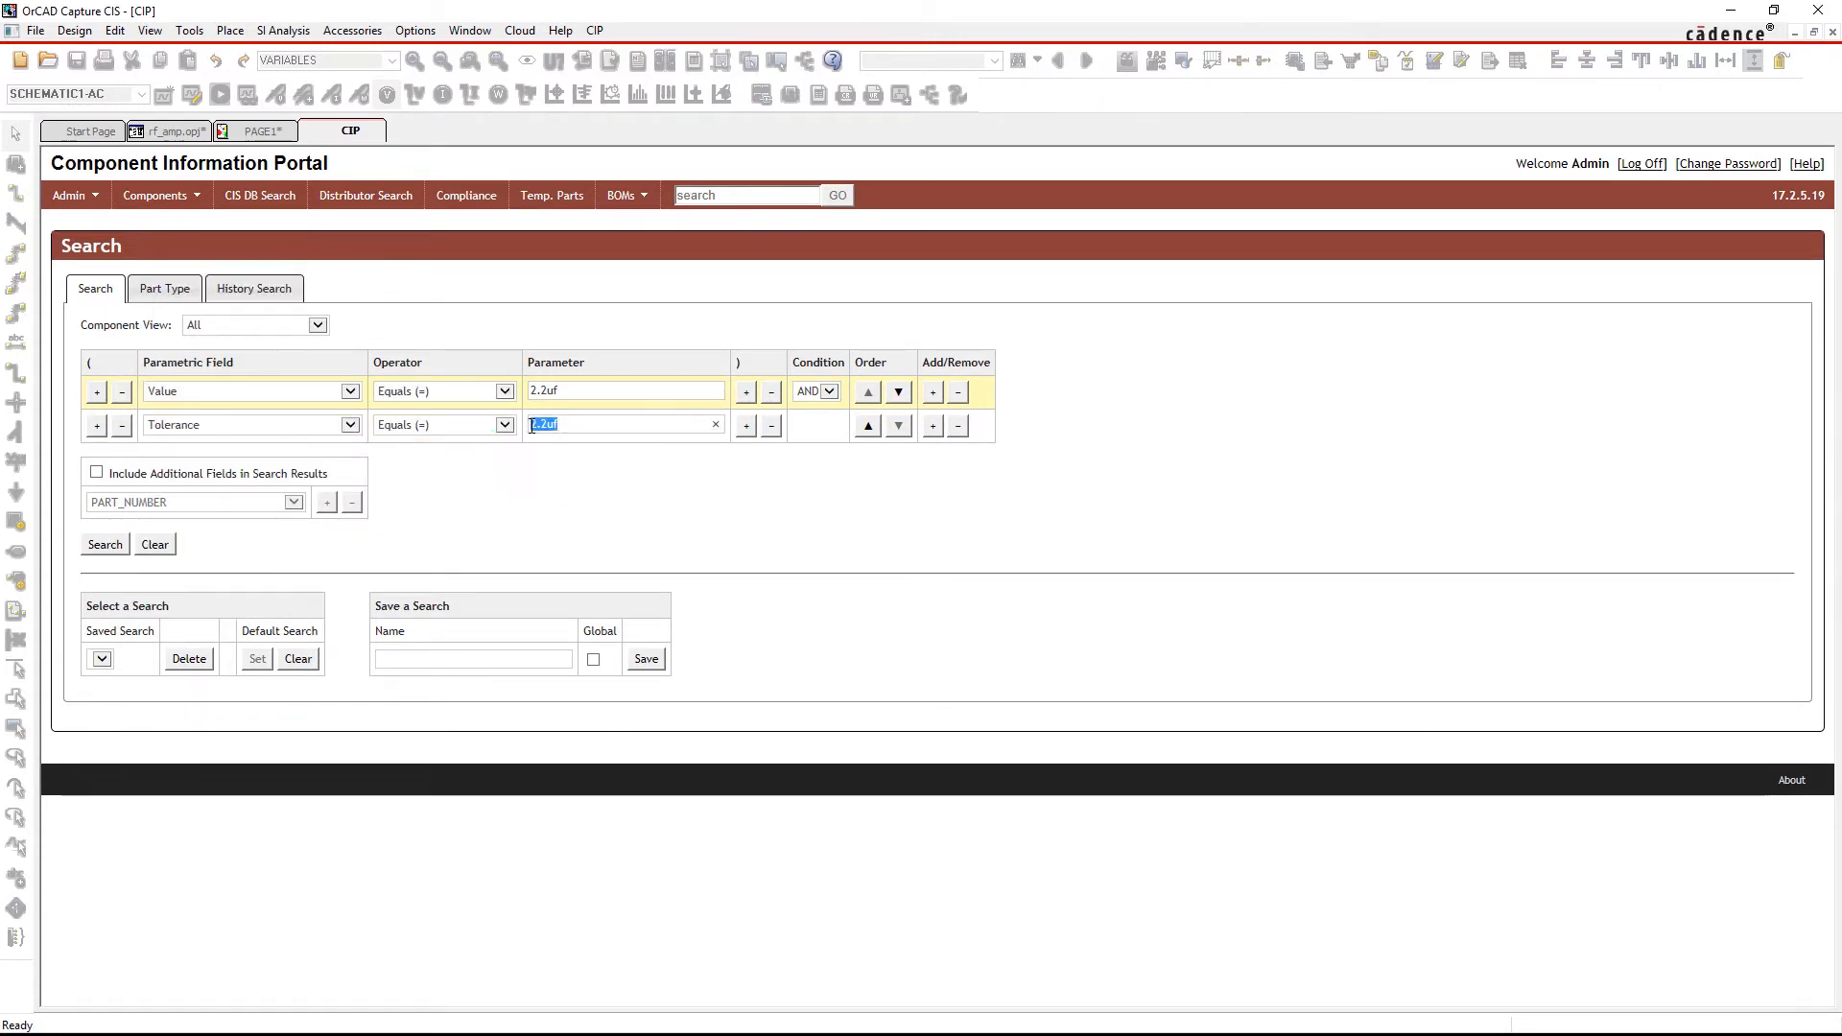
{"action": "left_click", "coordinate": [931, 424]}
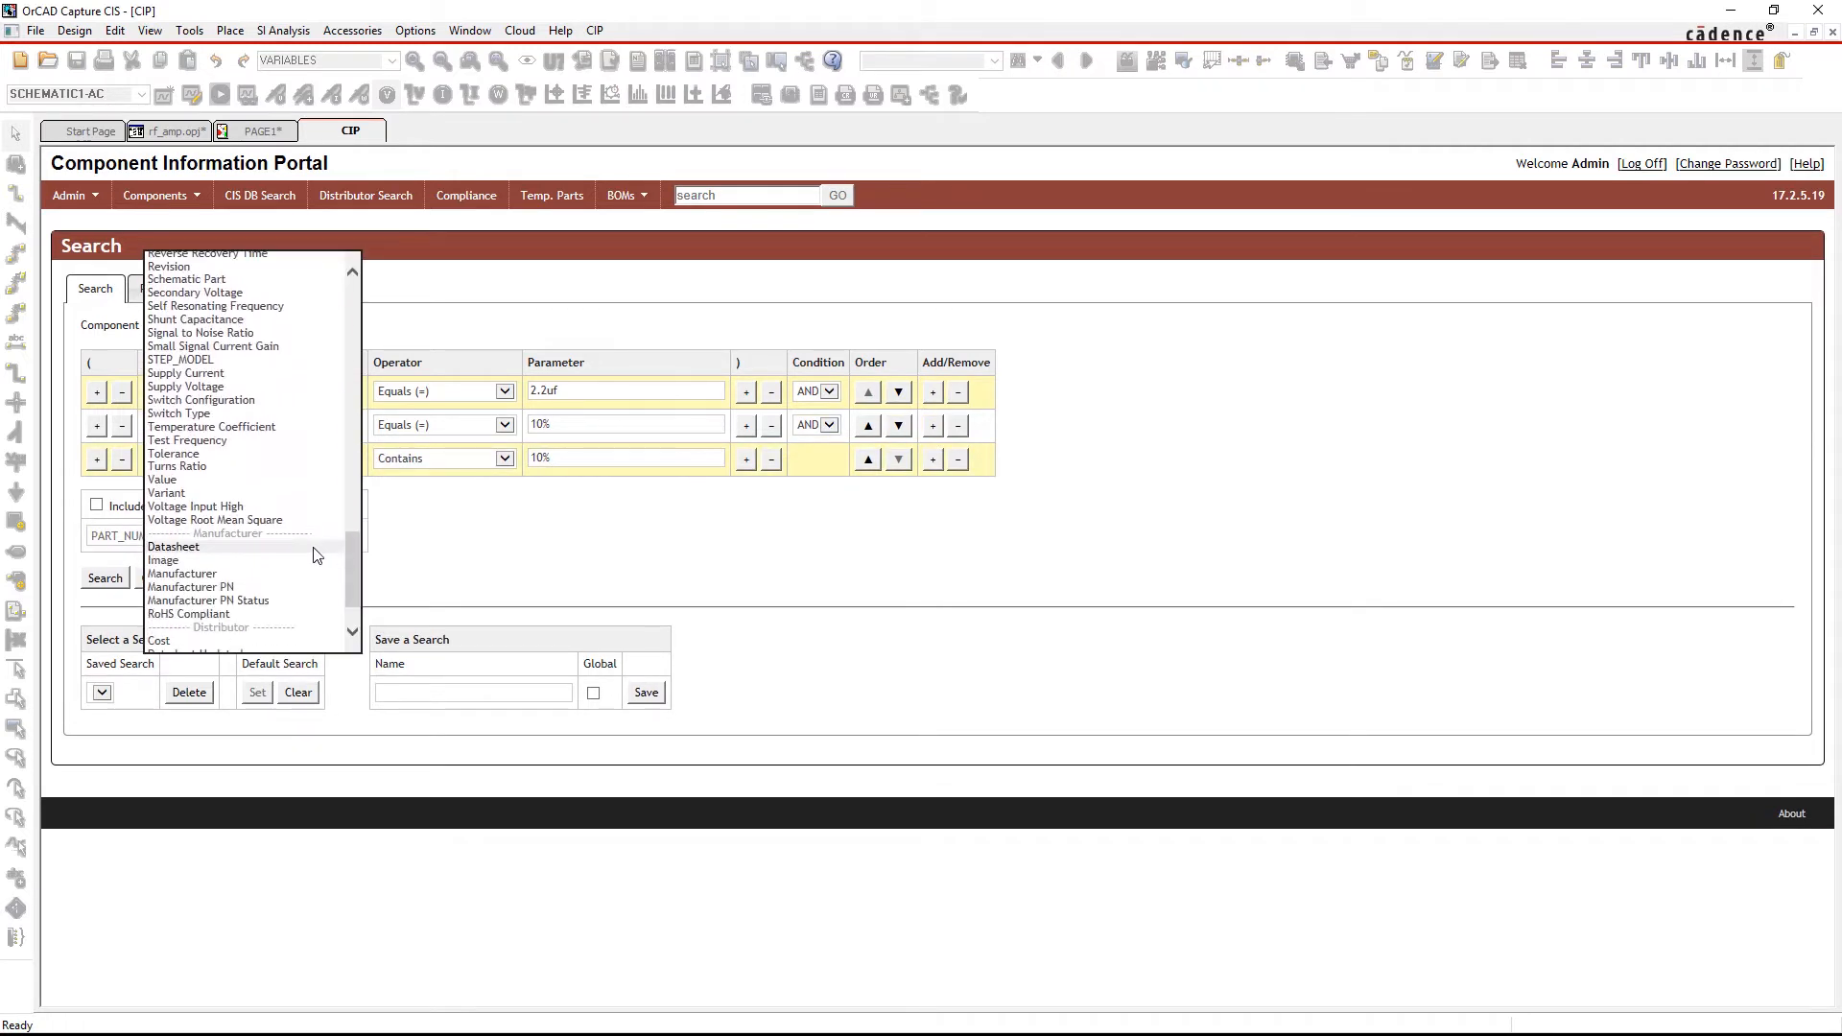
{"action": "left_click", "coordinate": [174, 545]}
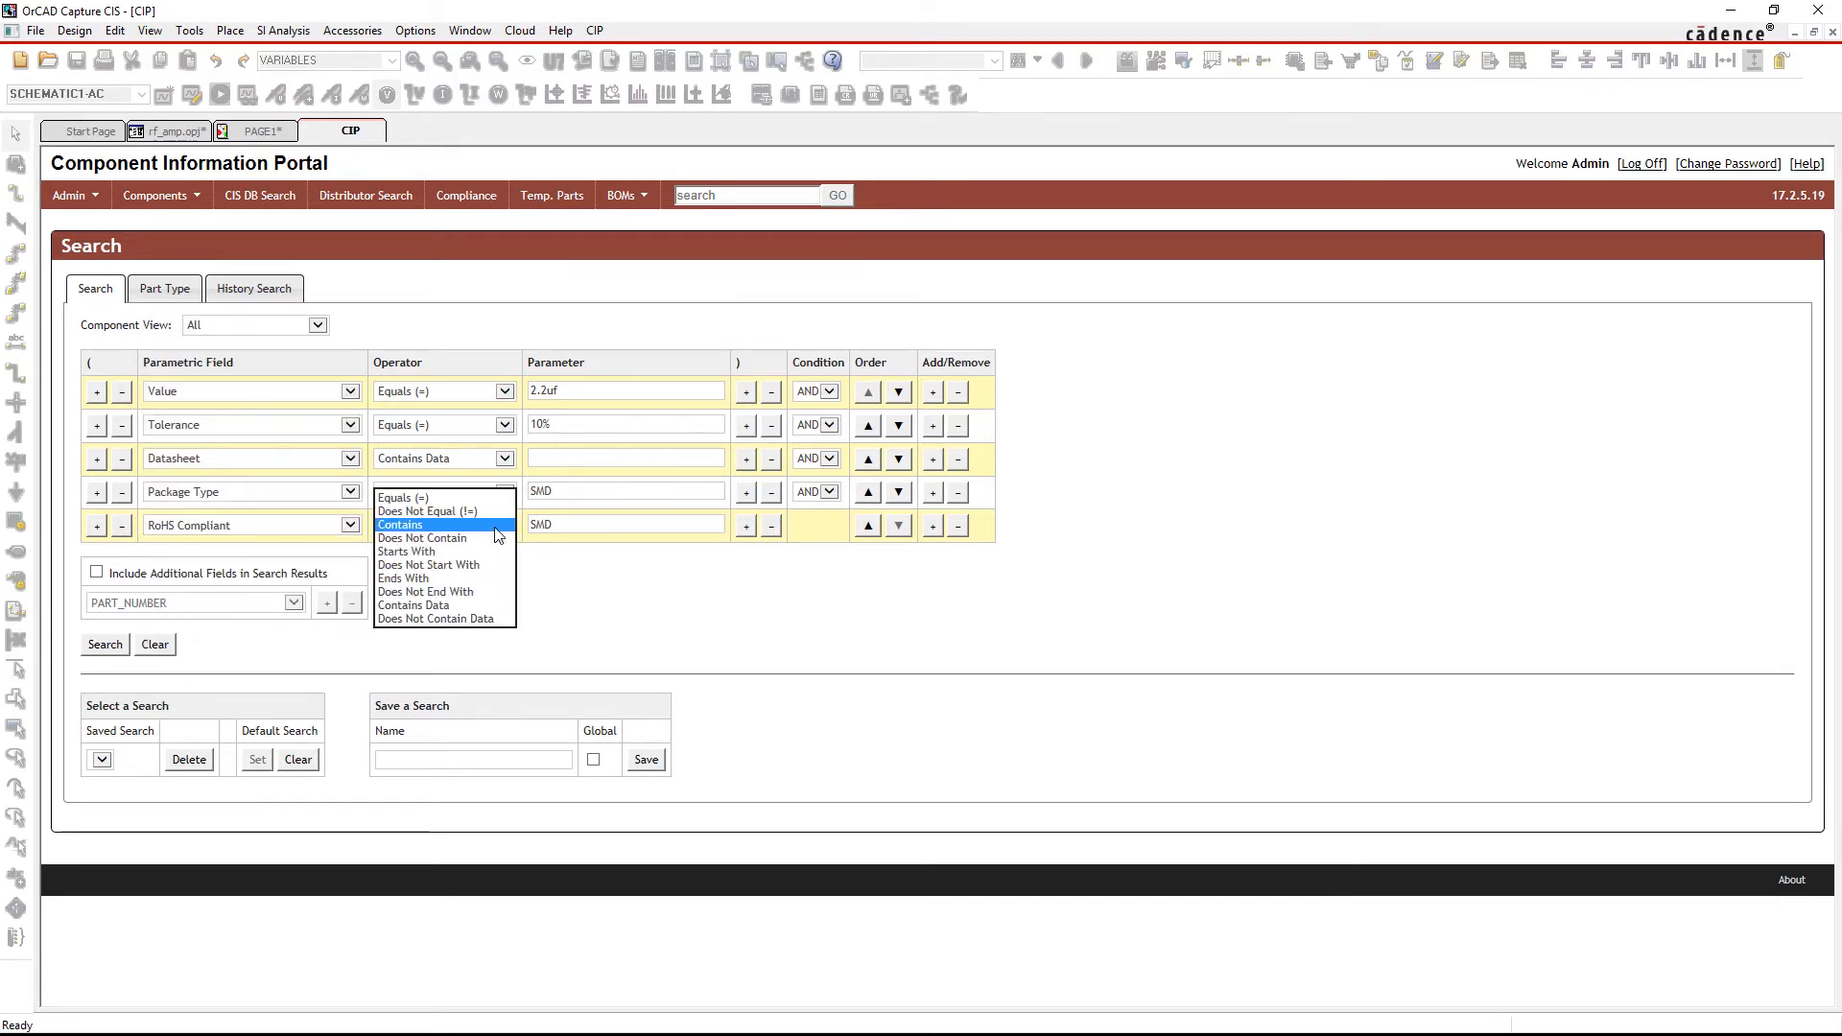
{"action": "left_click", "coordinate": [104, 644]}
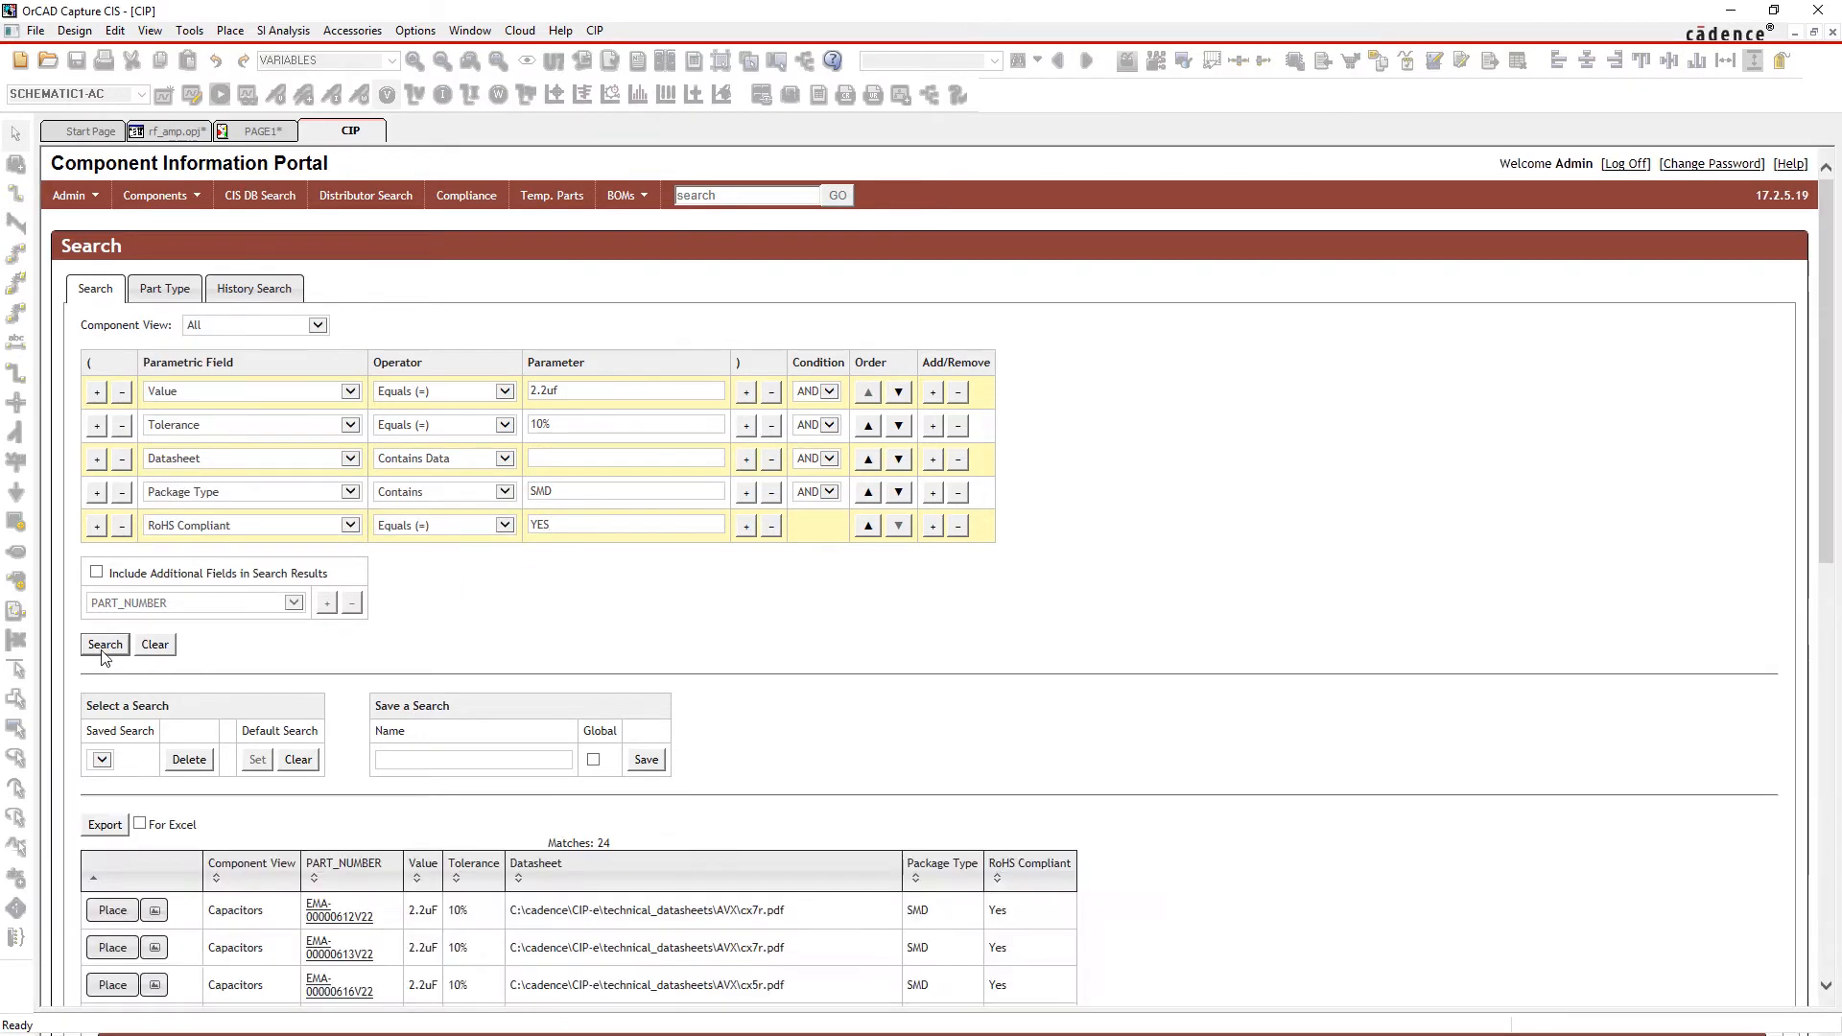
{"action": "scroll", "scroll_direction": "down", "scroll_amount": 3}
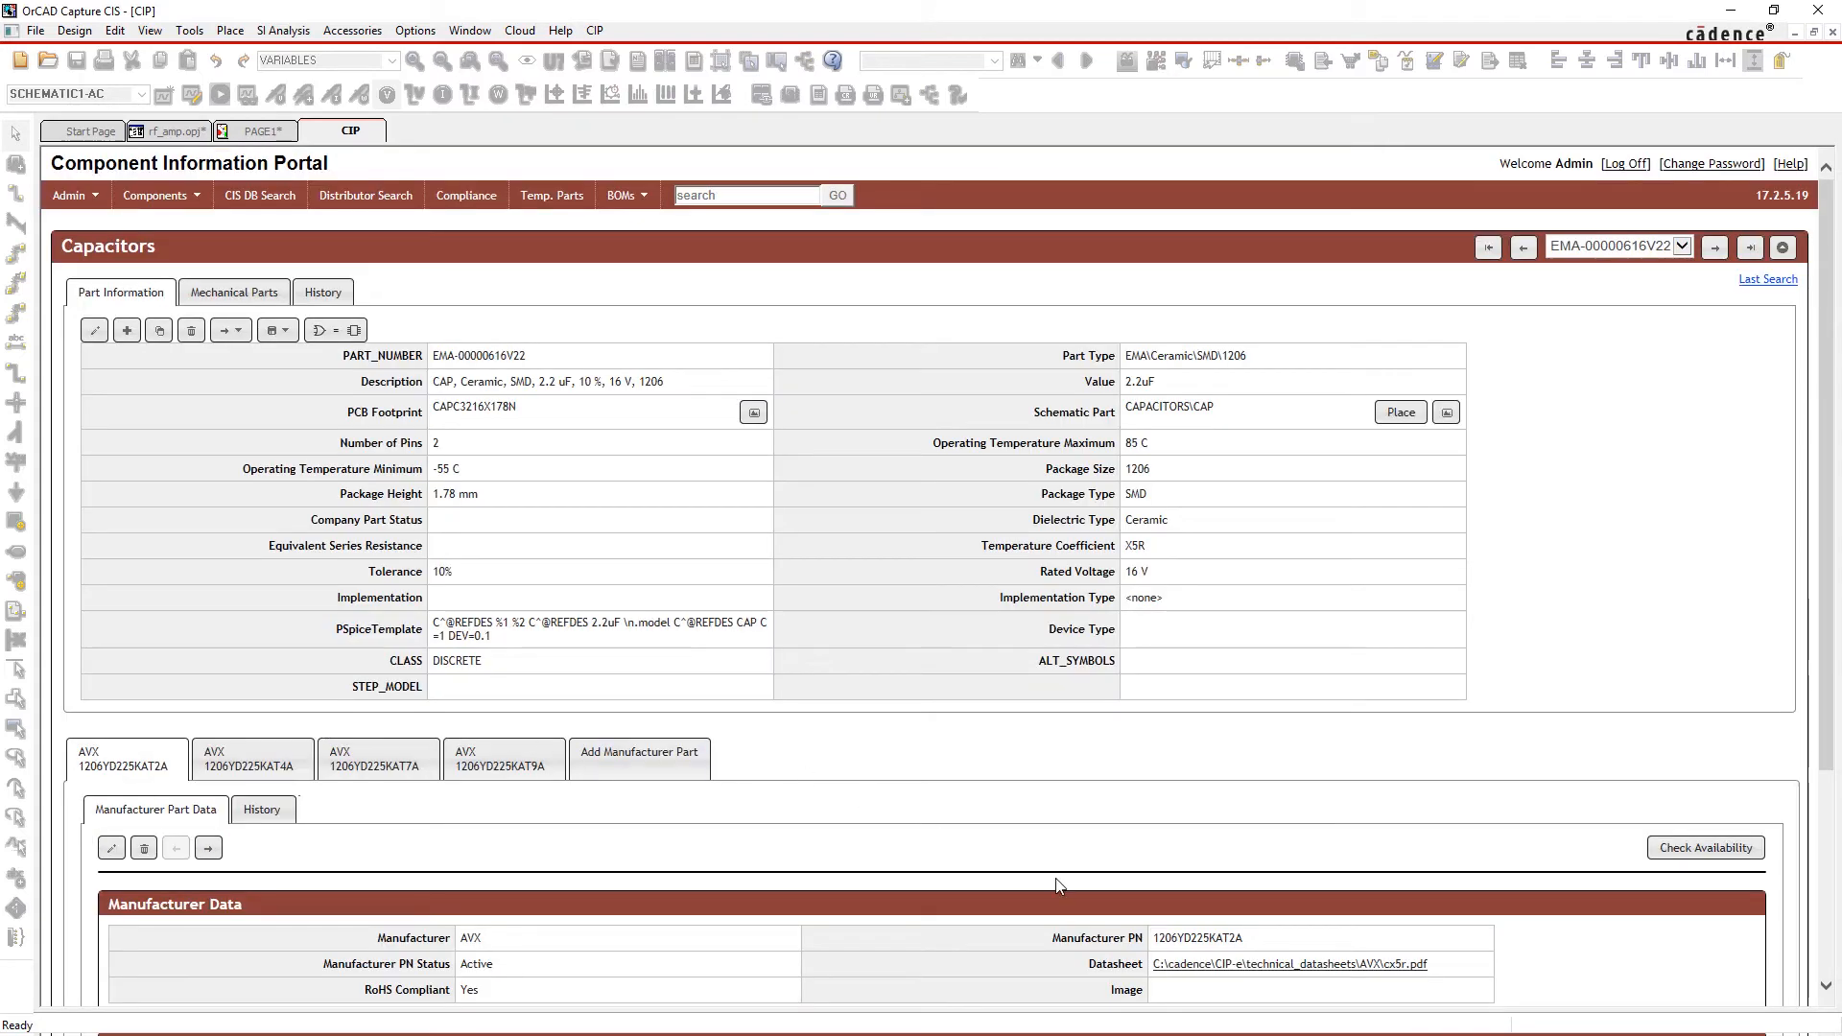
Review the capacitor's datasheet and distributor pricing, then preview and place its symbol
{"action": "left_click", "coordinate": [1289, 963]}
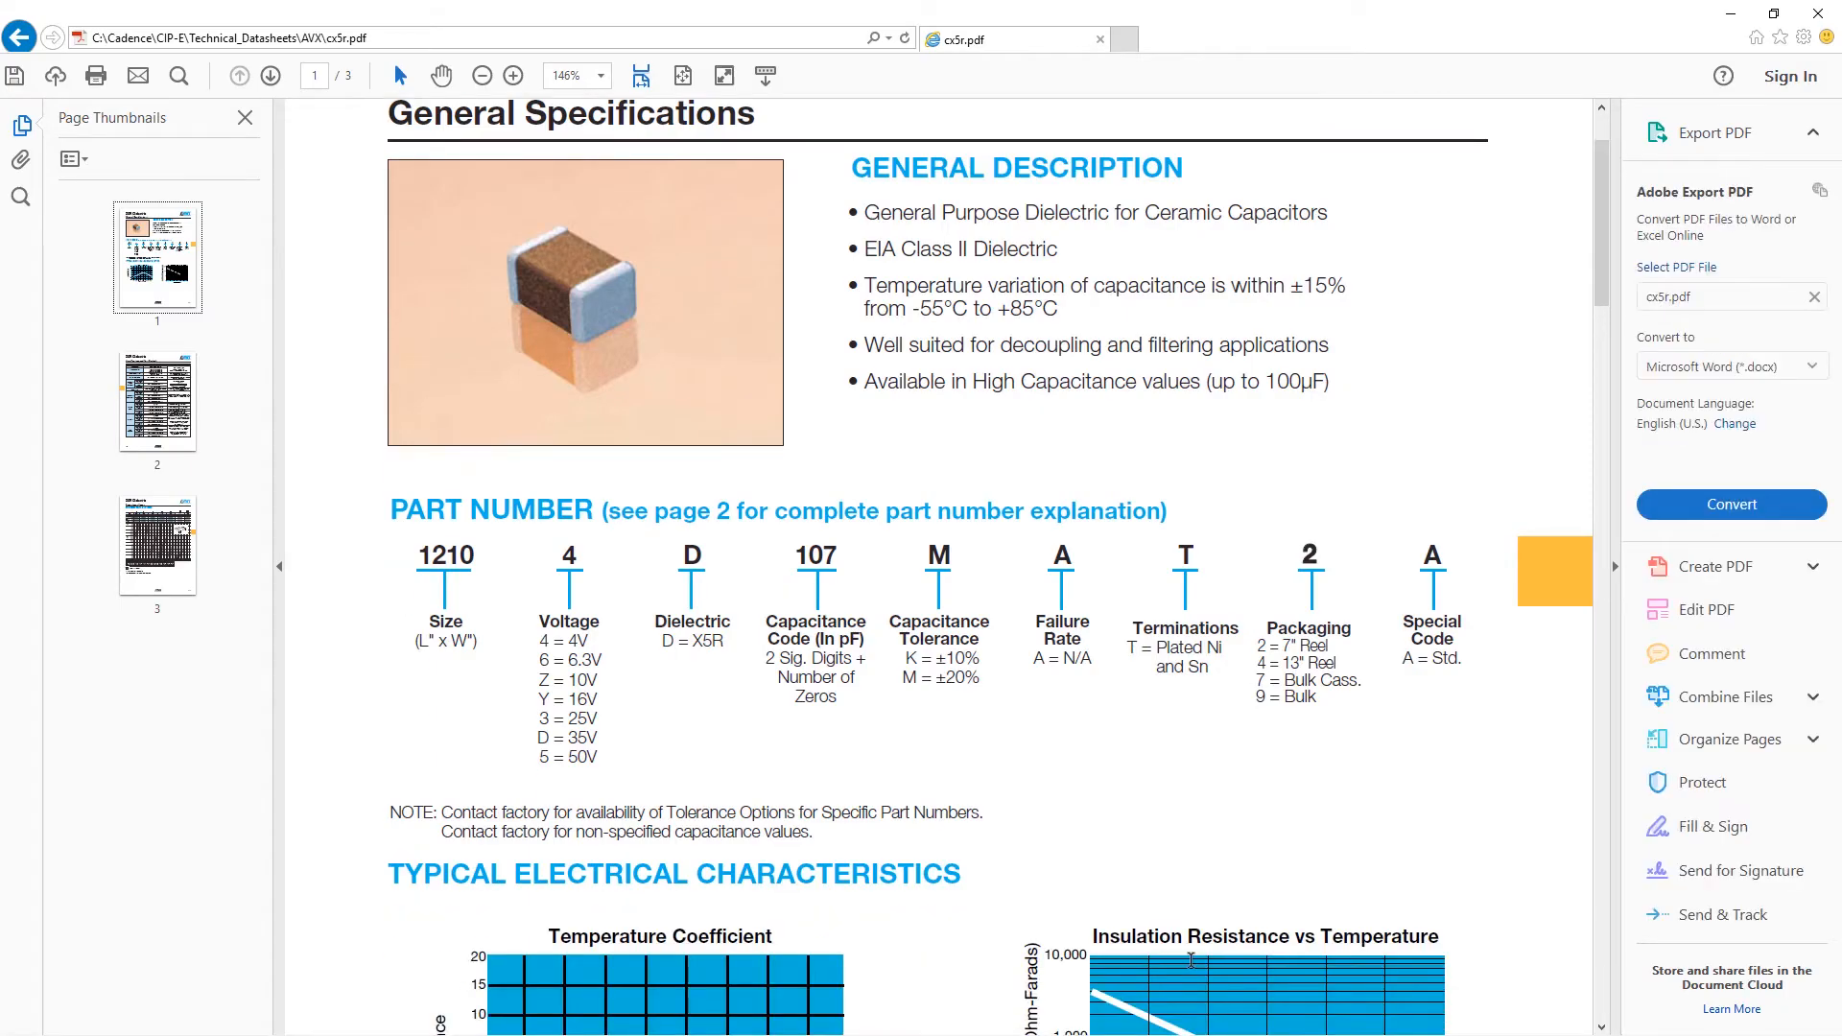
{"action": "scroll", "scroll_direction": "down", "scroll_amount": 3}
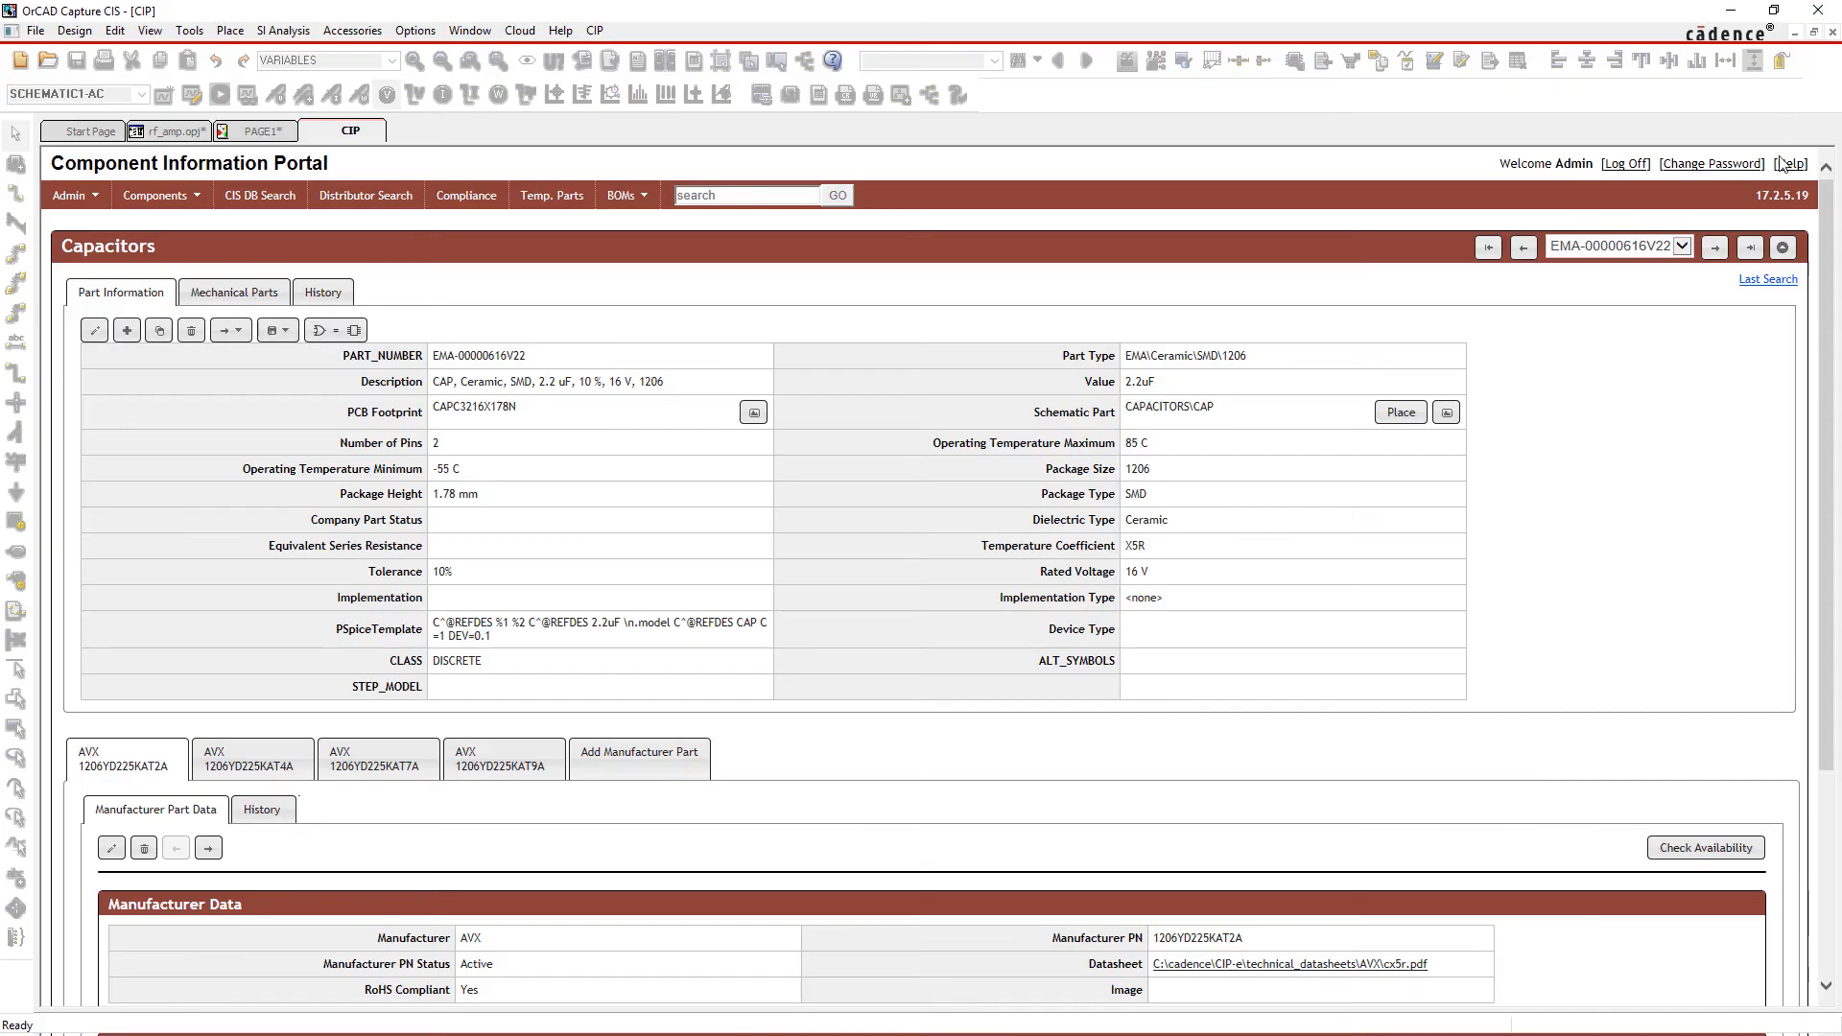
{"action": "left_click", "coordinate": [1705, 847]}
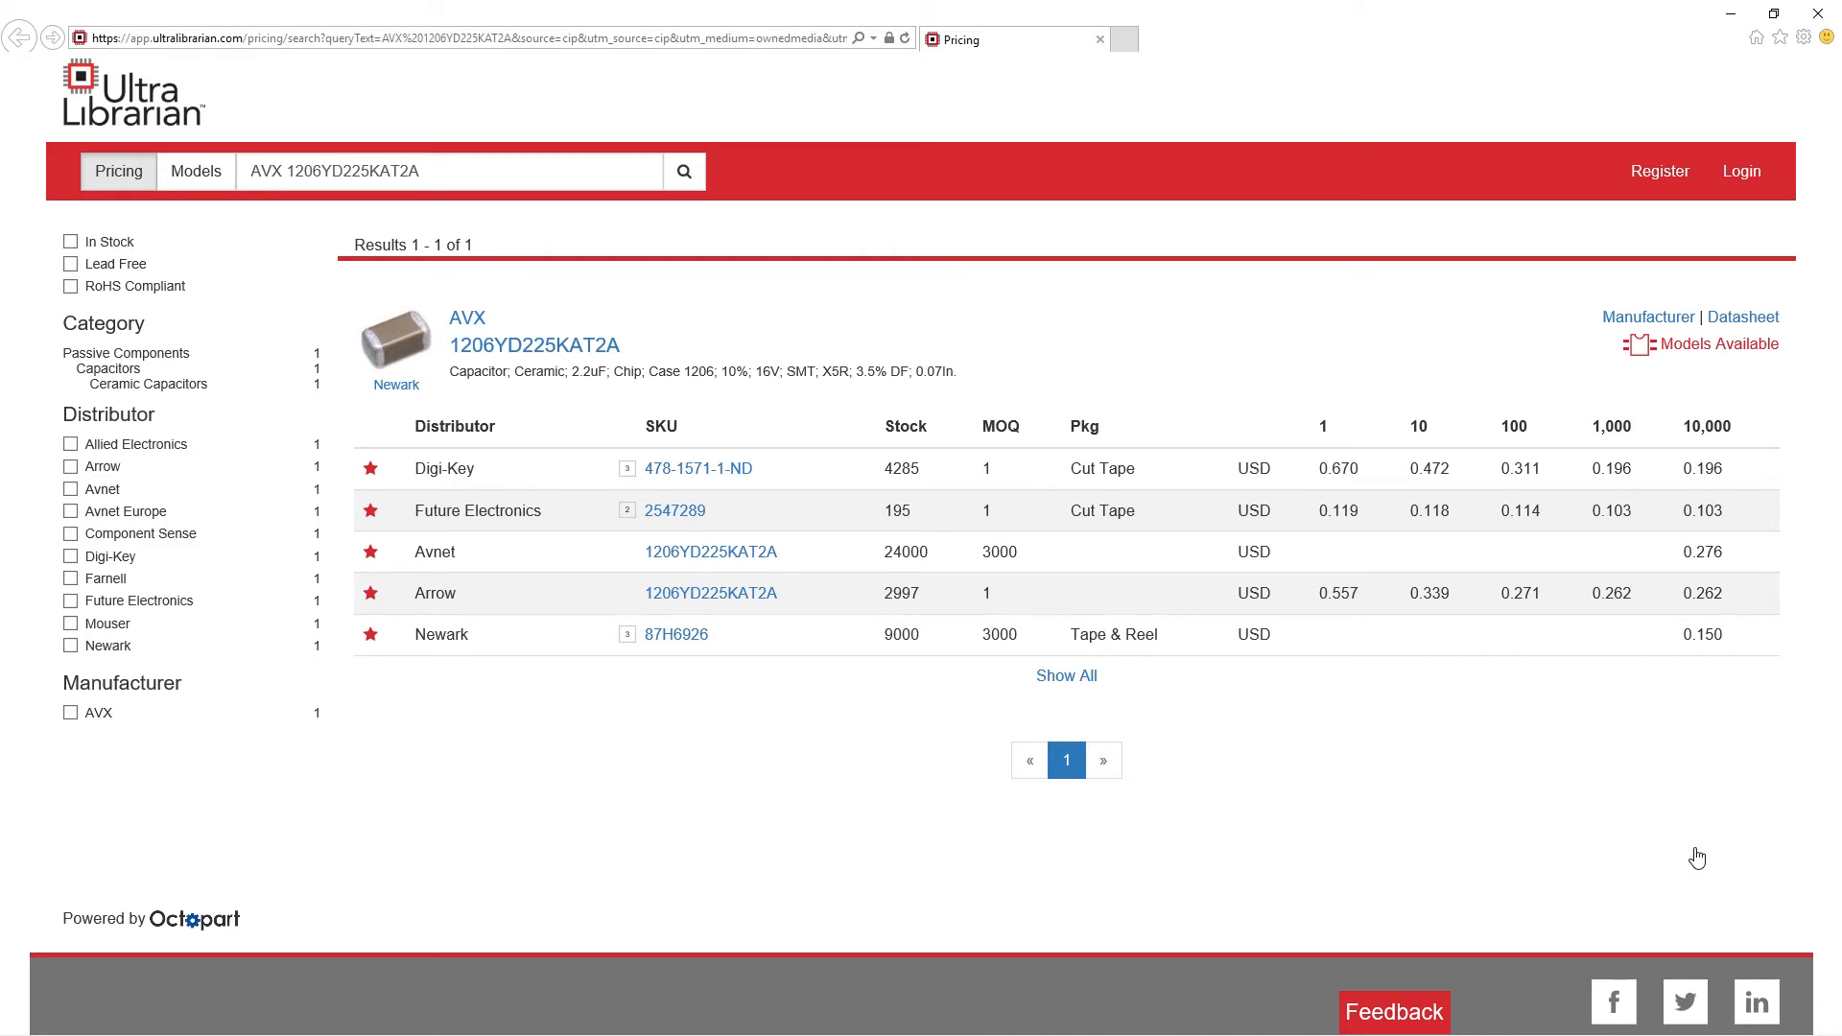
{"action": "mouse_move", "coordinate": [1711, 796]}
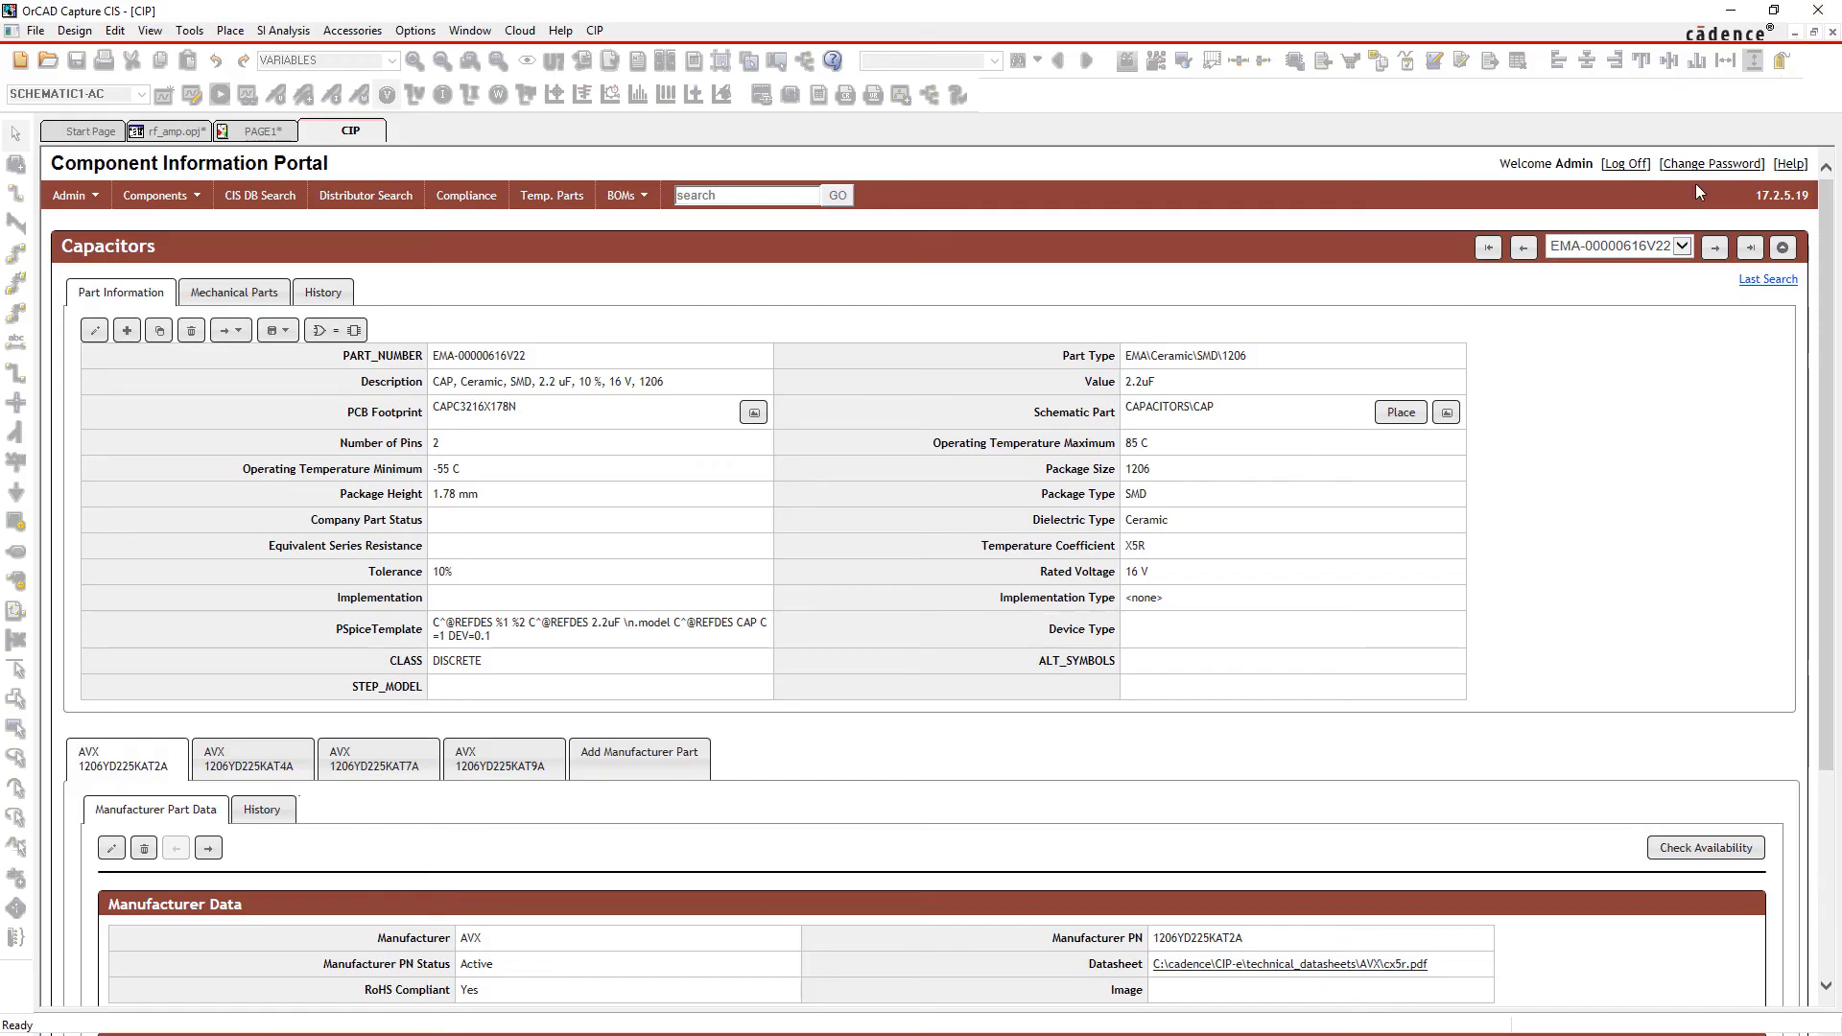
{"action": "mouse_move", "coordinate": [1447, 413]}
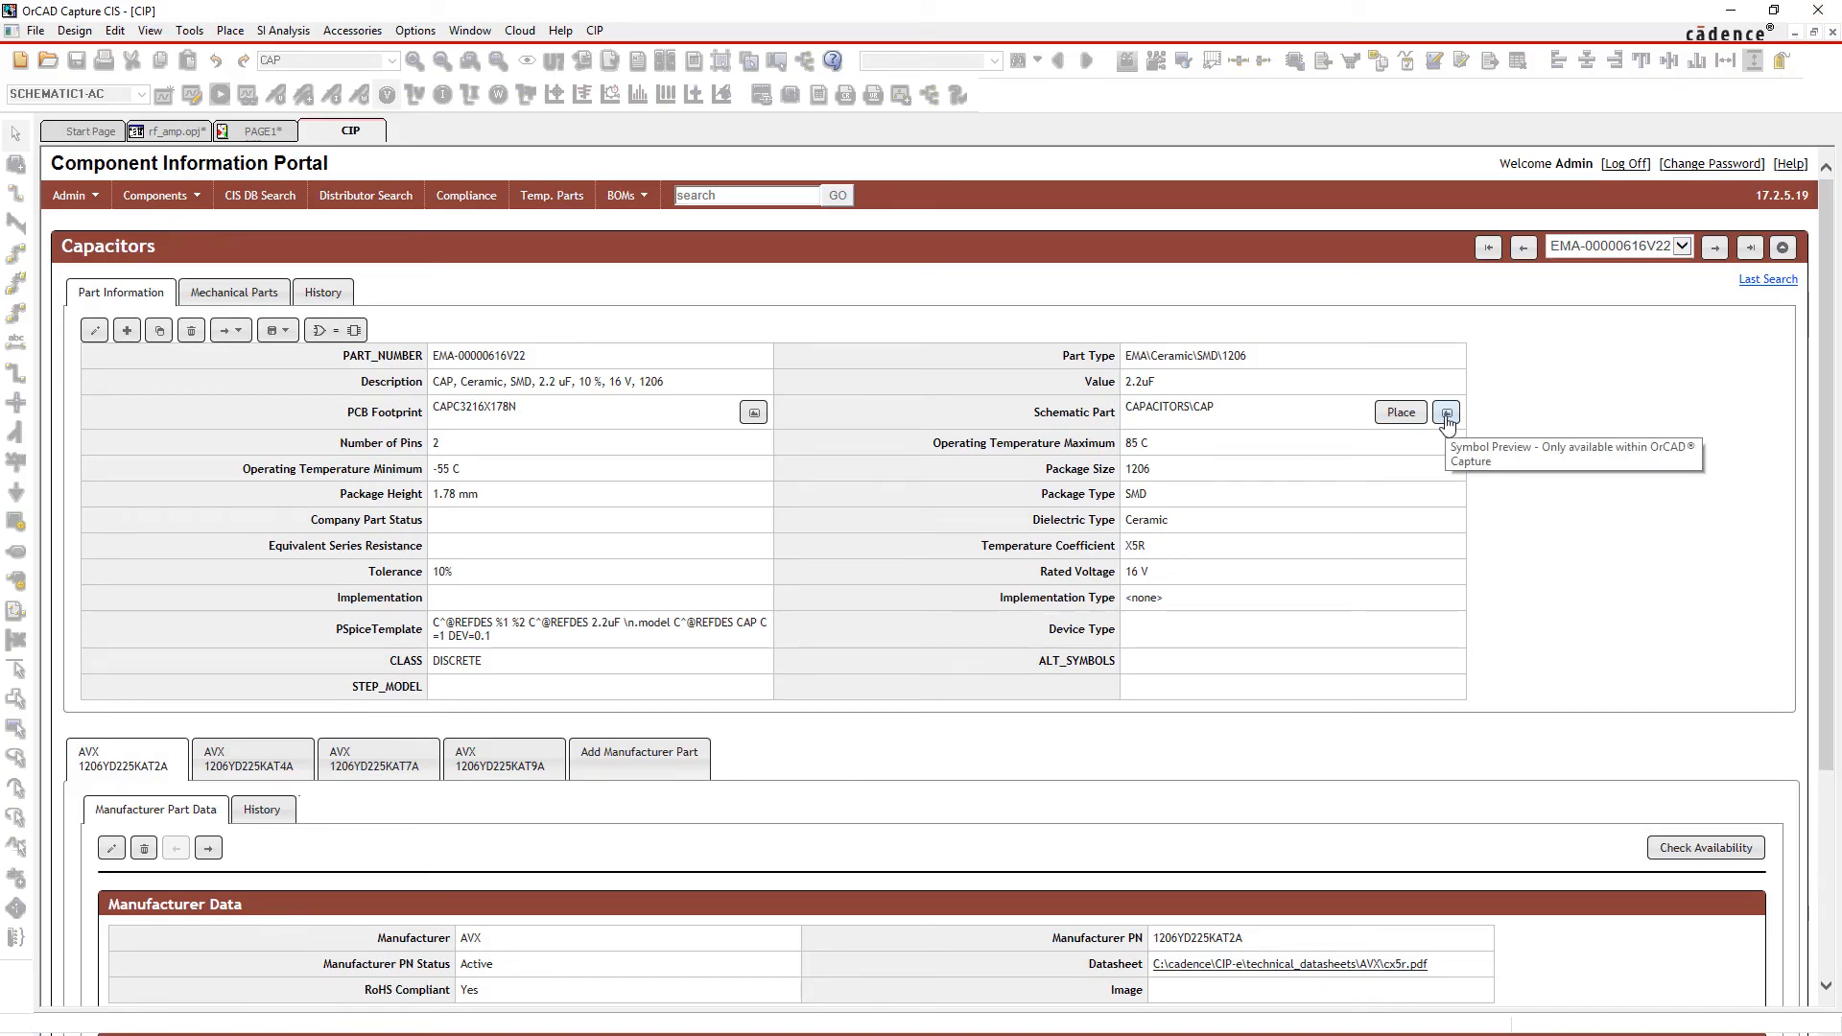
{"action": "left_click", "coordinate": [1446, 412]}
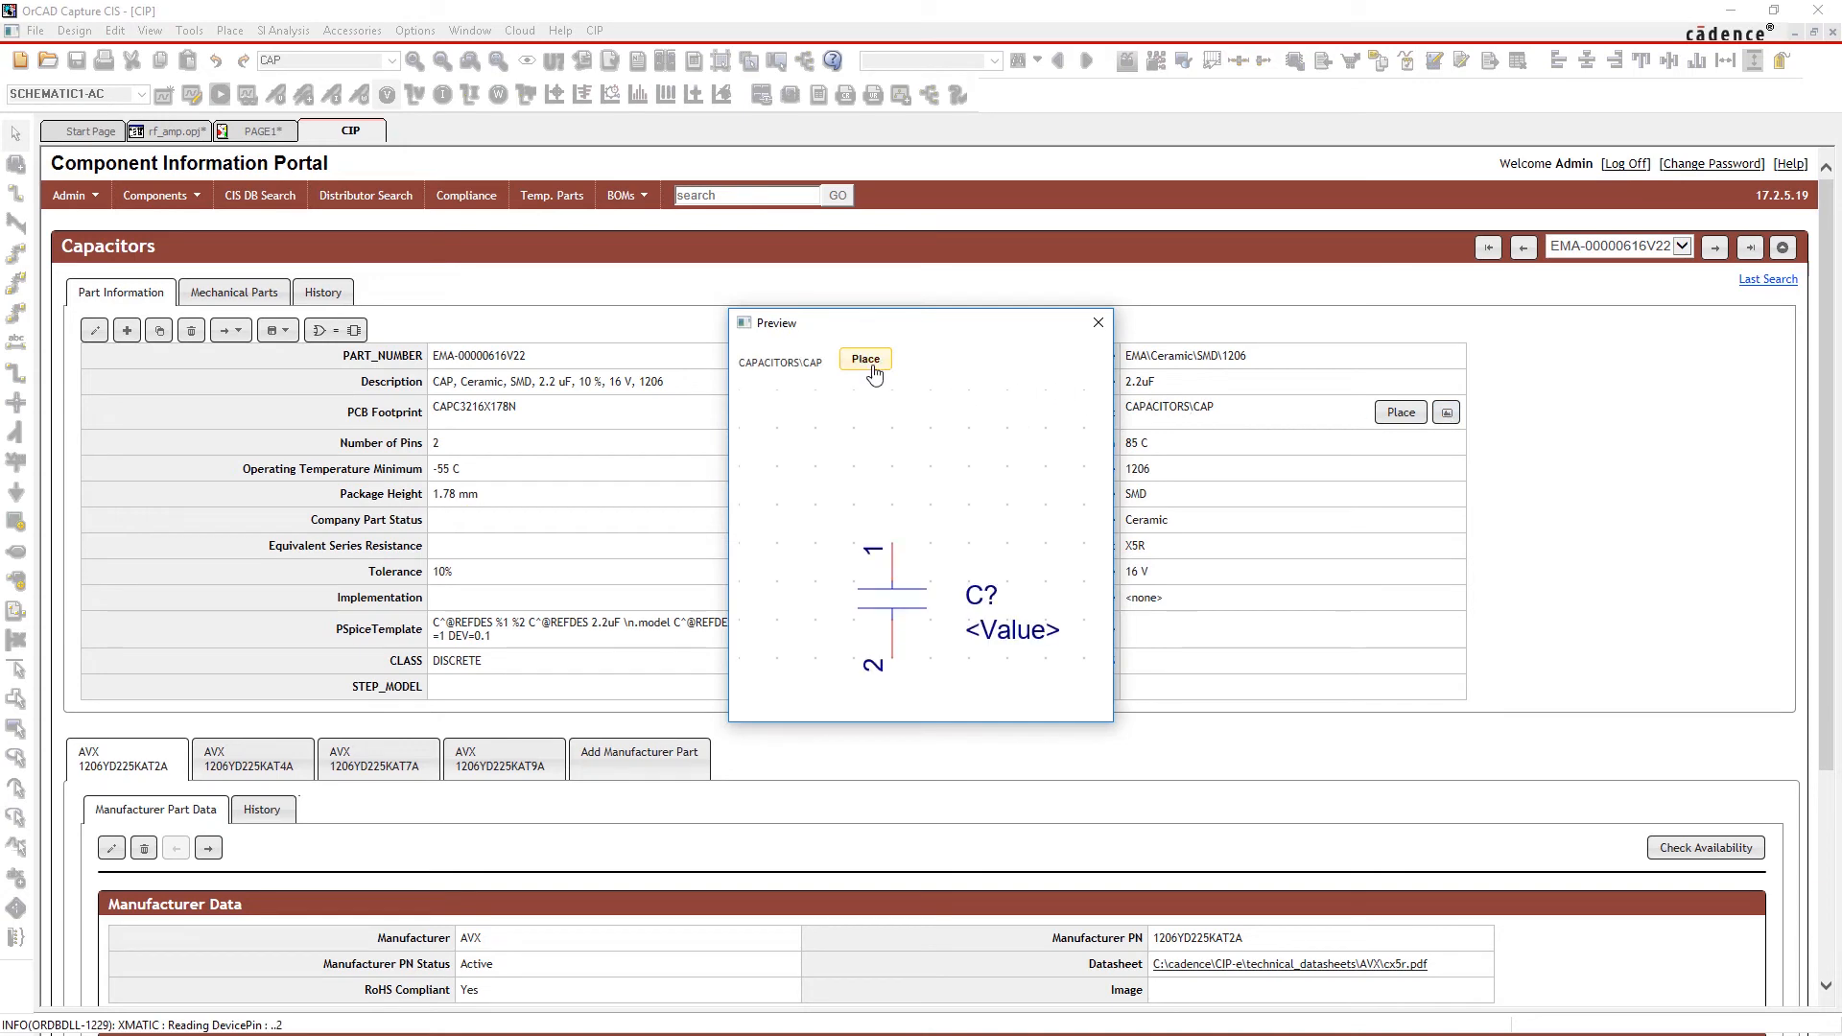
{"action": "left_click", "coordinate": [865, 358]}
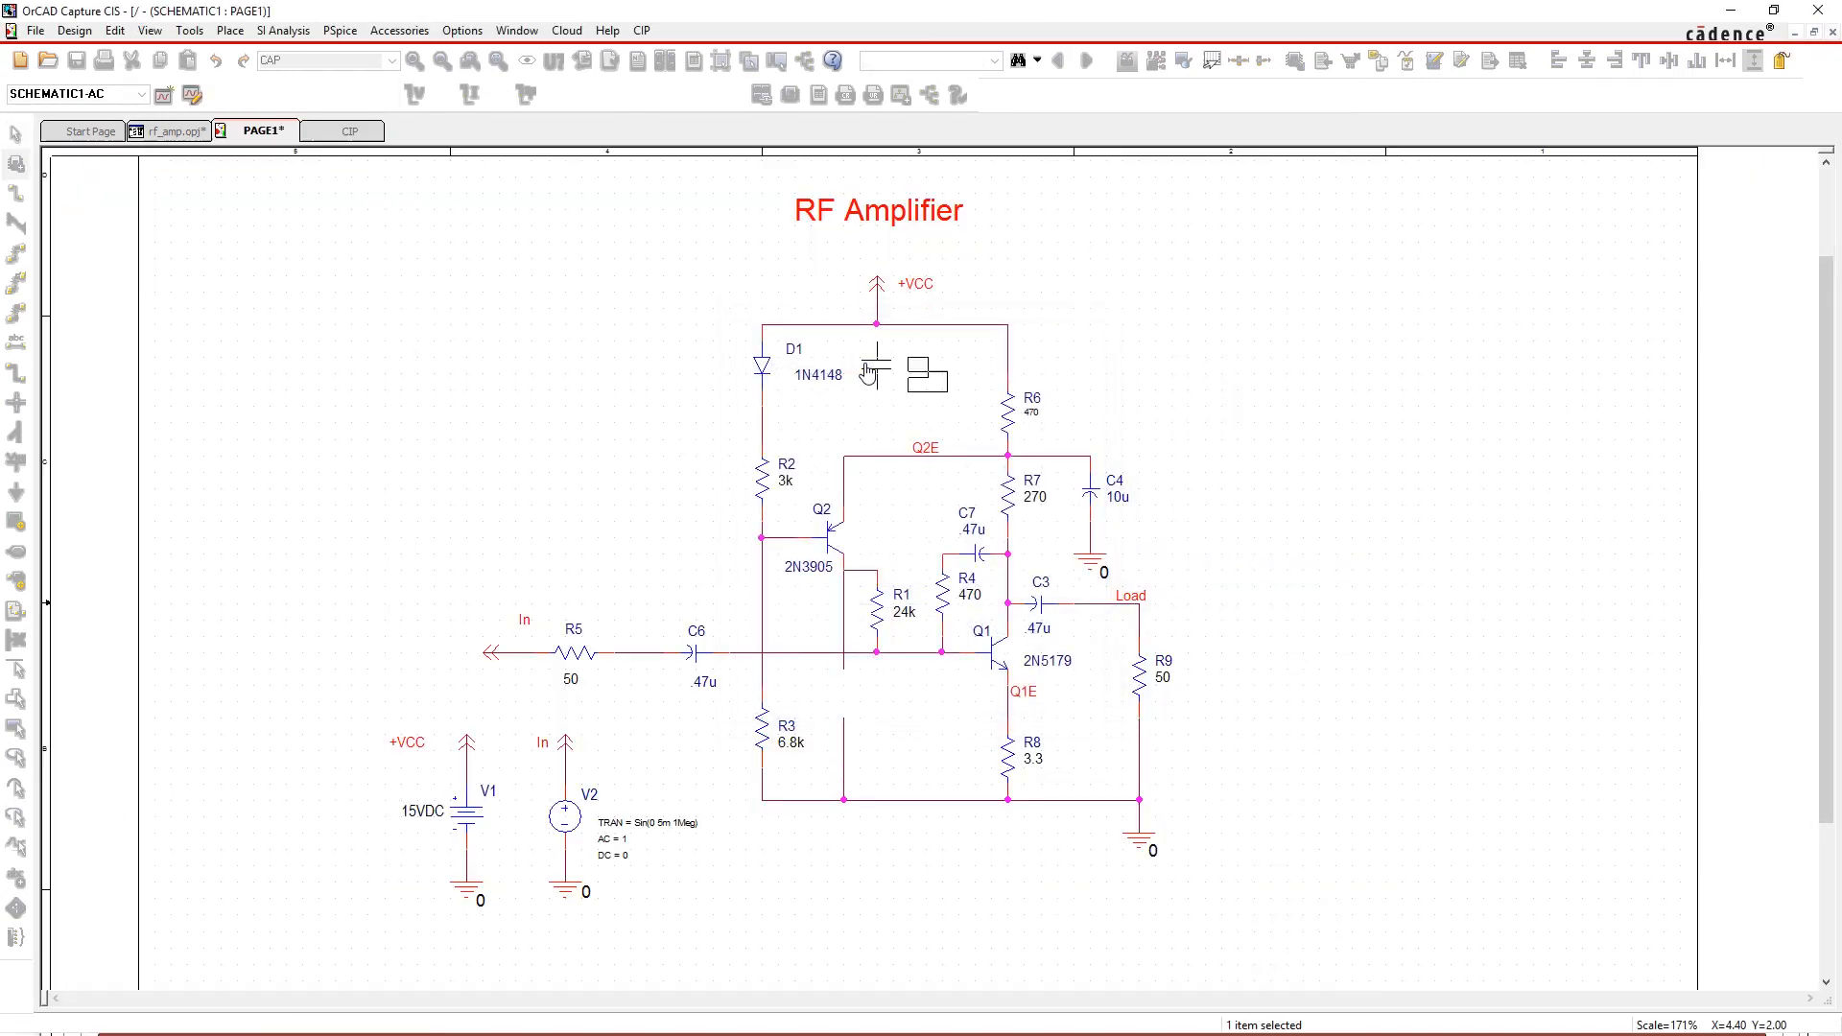
Drop C8 between Q1's base wire and the bottom rail, then deselect it
{"action": "left_click_drag", "start_coordinate": [875, 370], "coordinate": [840, 693]}
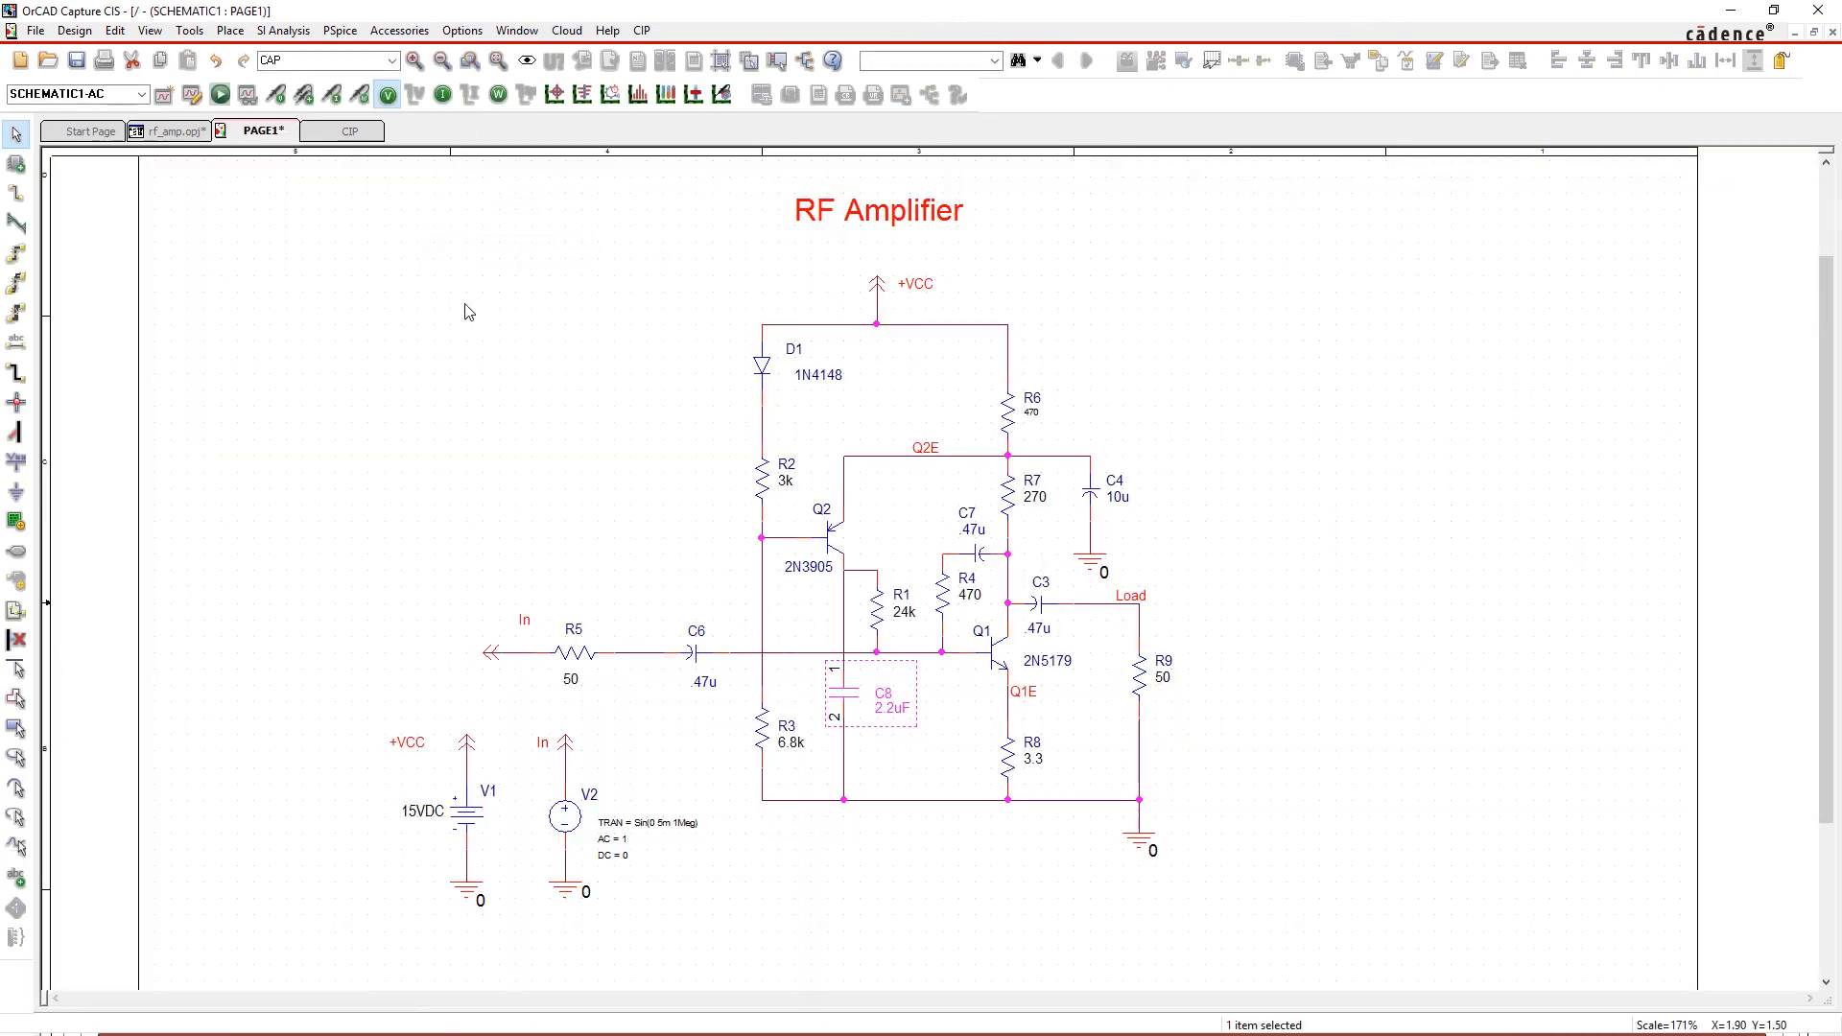
{"action": "left_click", "coordinate": [481, 371]}
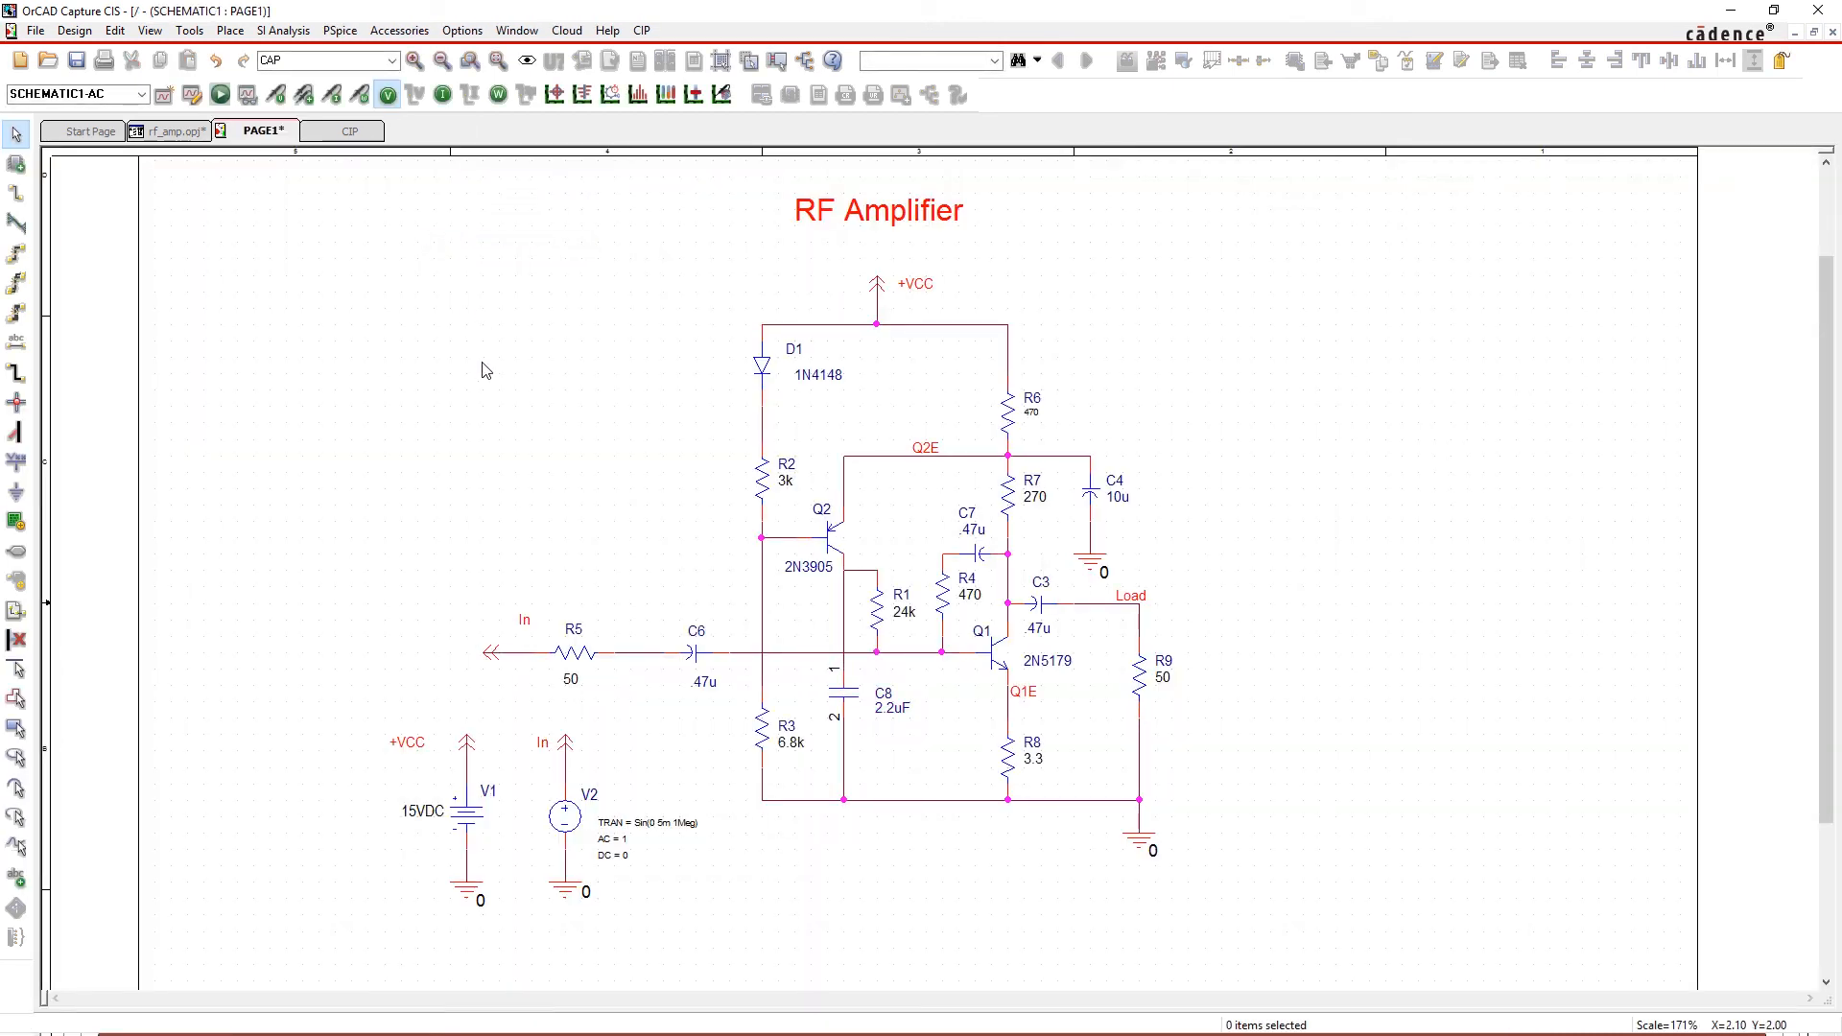